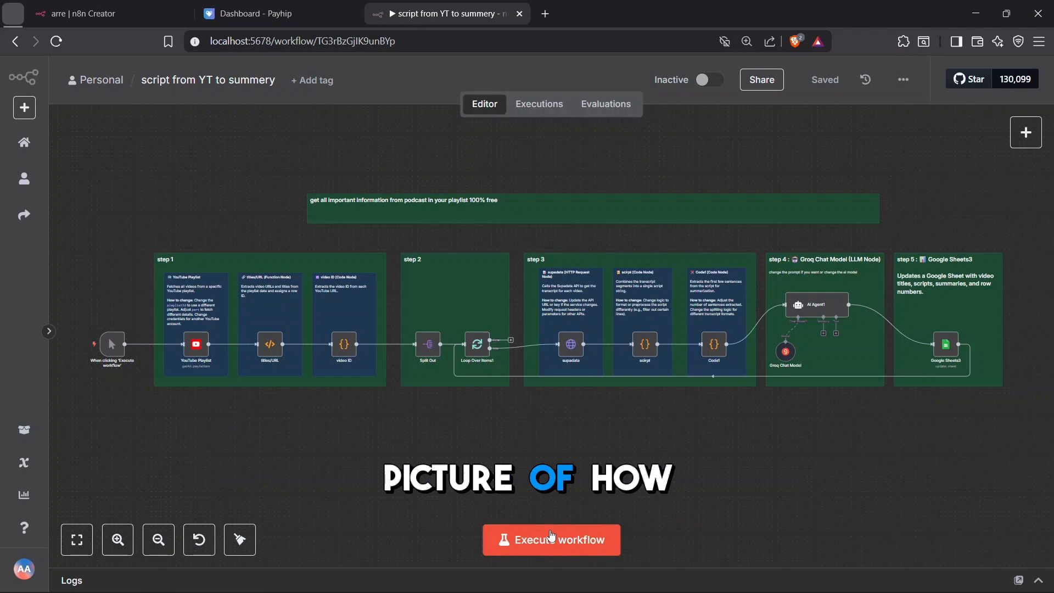
Step: Switch to the 'scirpt from any video + summery' Google Sheet holding title, script and summary
{"action": "left_click", "coordinate": [549, 539]}
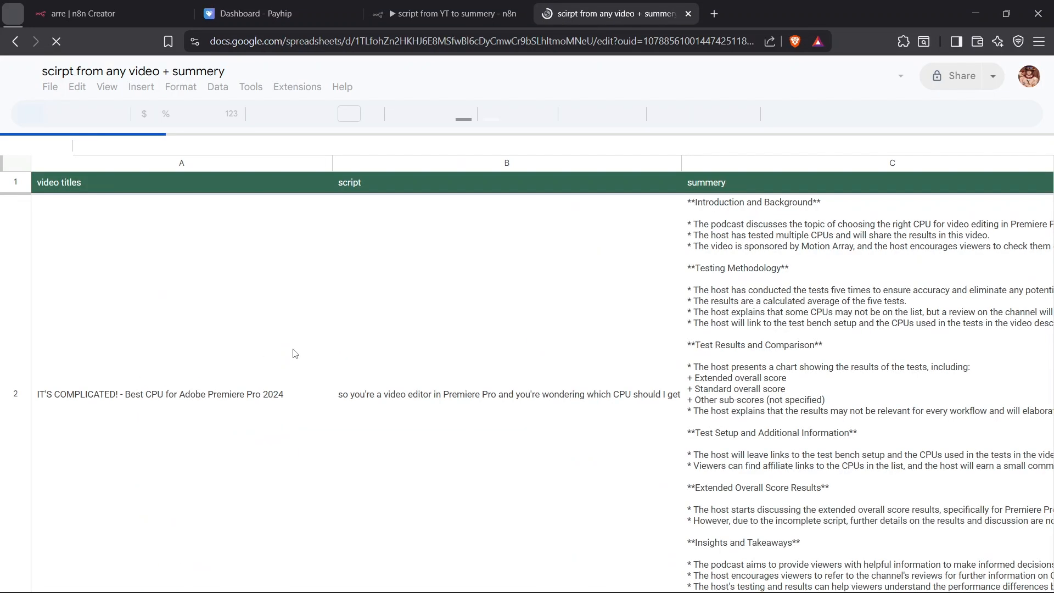
{"action": "left_click", "coordinate": [507, 394]}
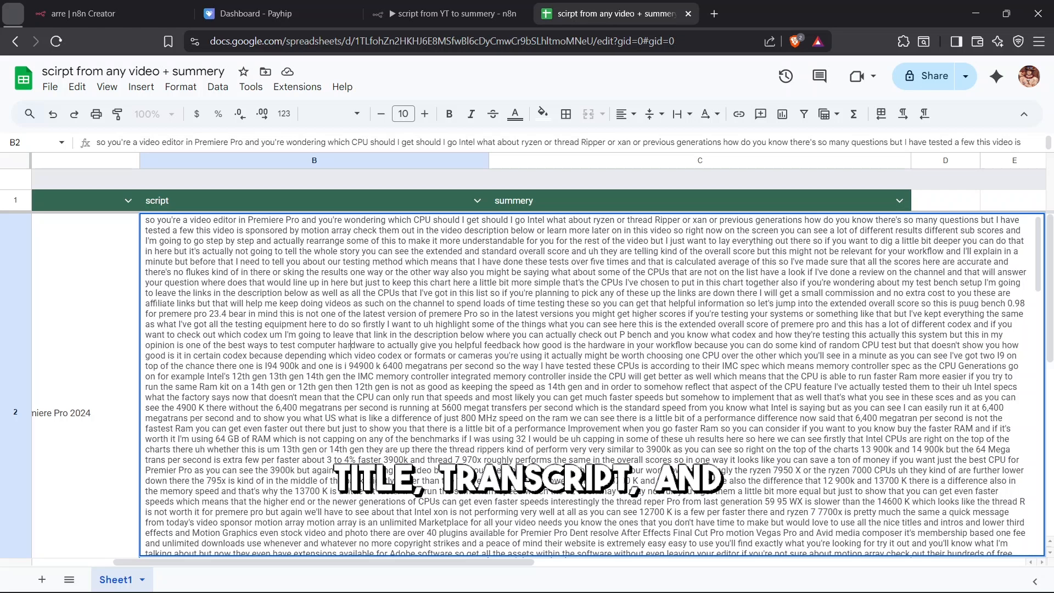
{"action": "left_click", "coordinate": [700, 413]}
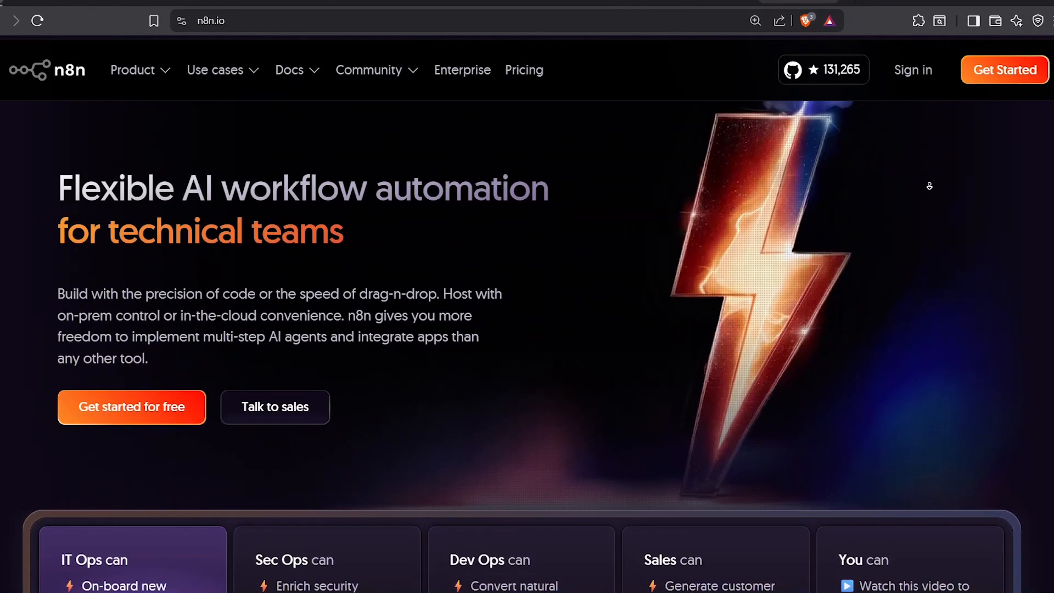
{"action": "scroll", "scroll_direction": "down", "scroll_amount": 3}
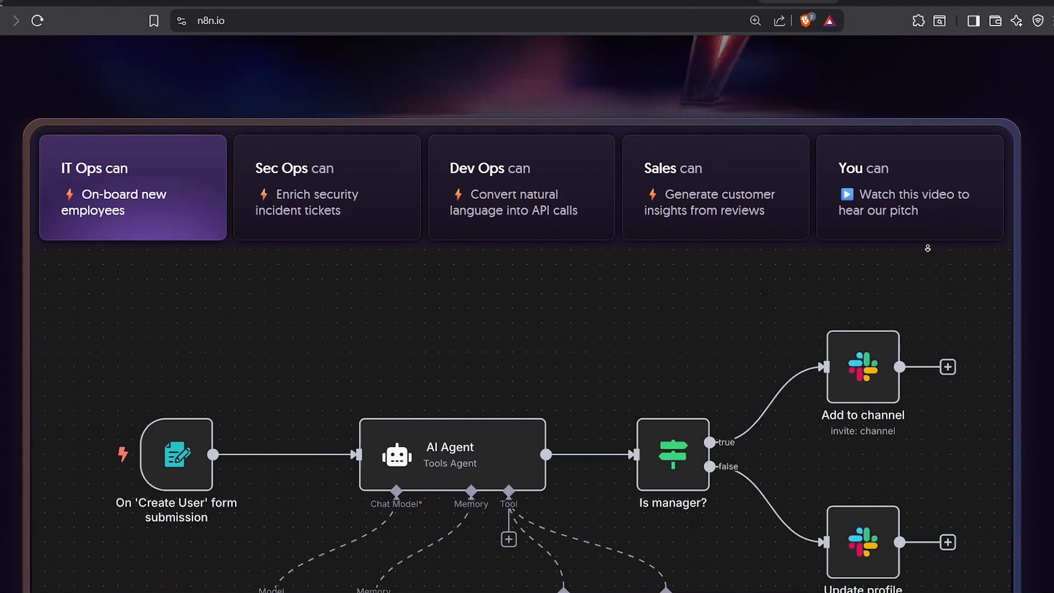
{"action": "scroll", "scroll_direction": "down", "scroll_amount": 3}
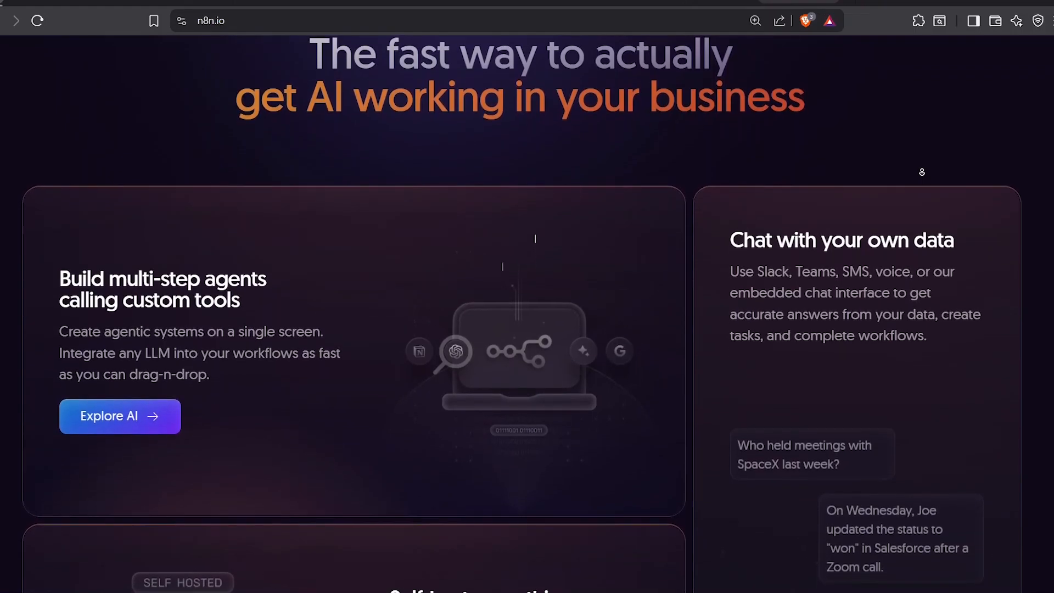
{"action": "scroll", "scroll_direction": "up", "scroll_amount": 3}
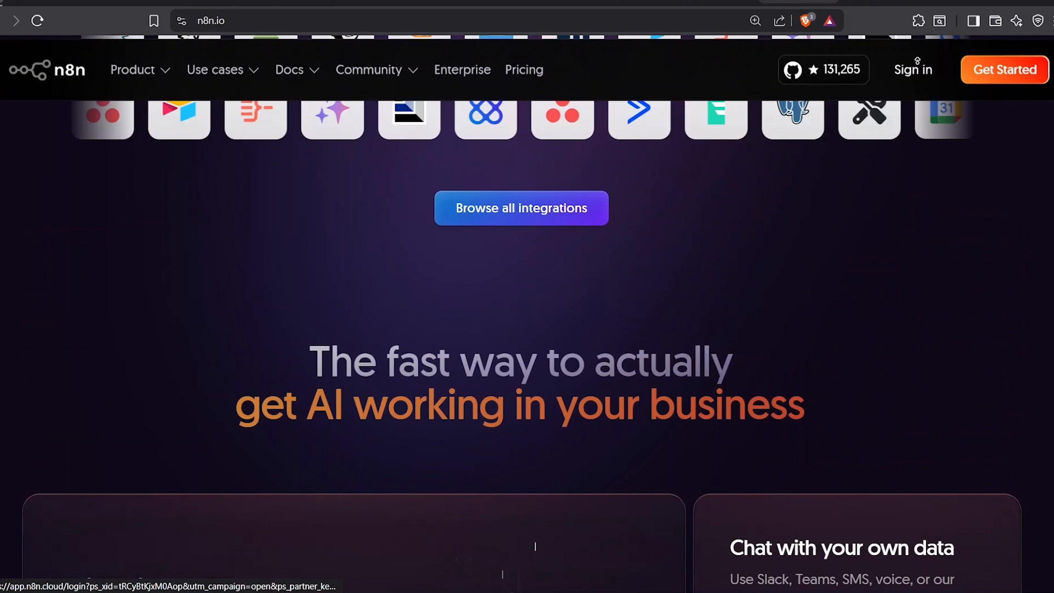
{"action": "scroll", "scroll_direction": "down", "scroll_amount": 3}
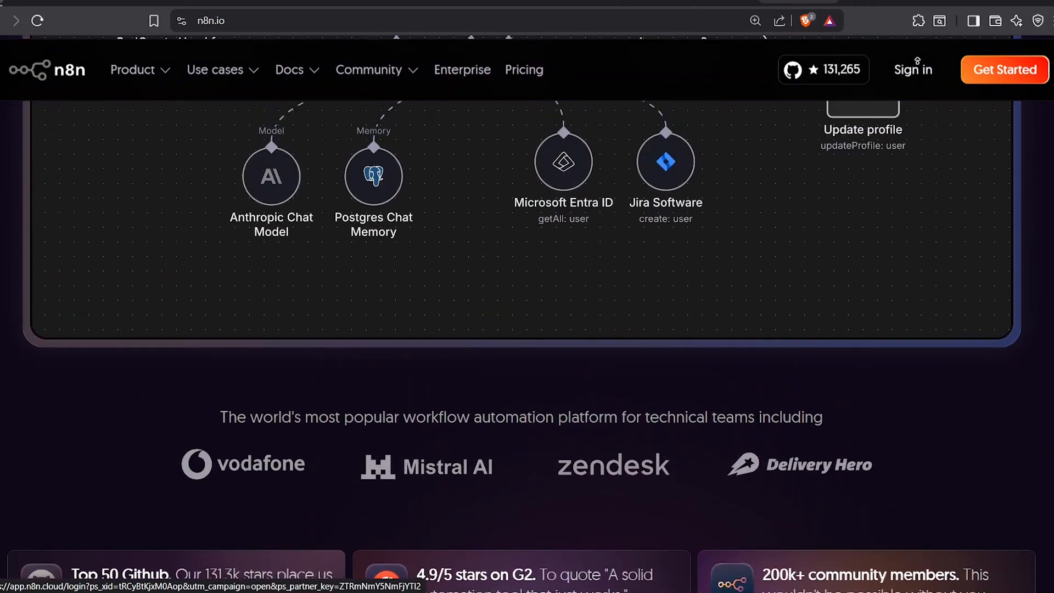
{"action": "scroll", "scroll_direction": "up", "scroll_amount": 3}
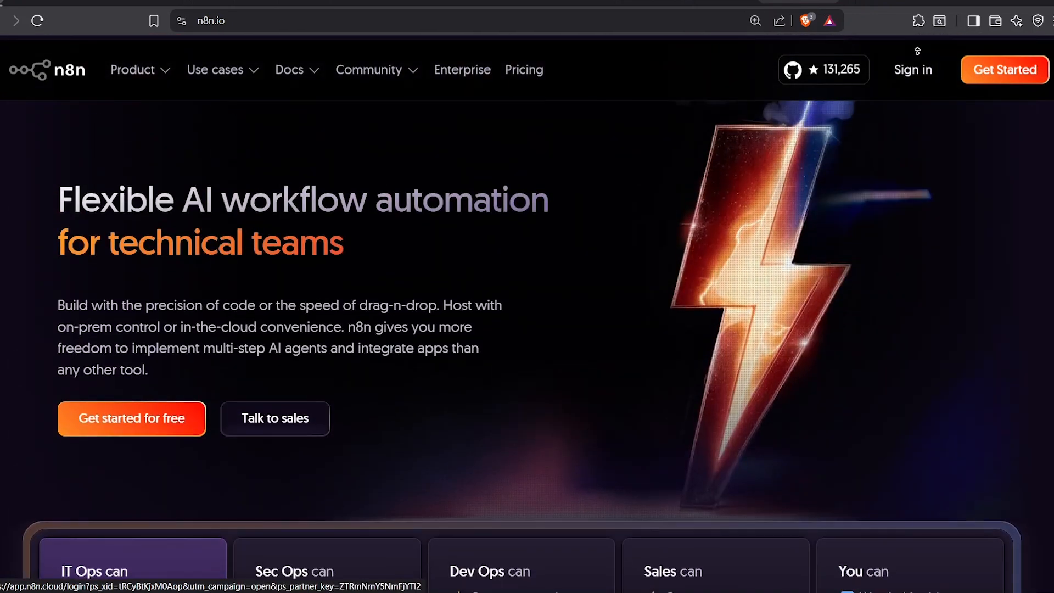
{"action": "mouse_move", "coordinate": [929, 126]}
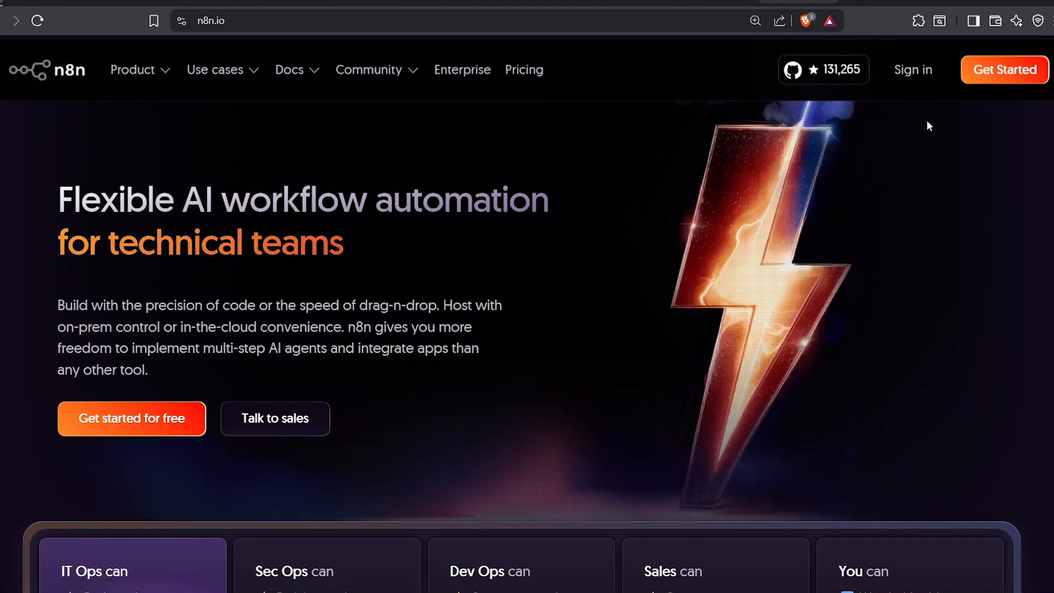
{"action": "mouse_move", "coordinate": [900, 156]}
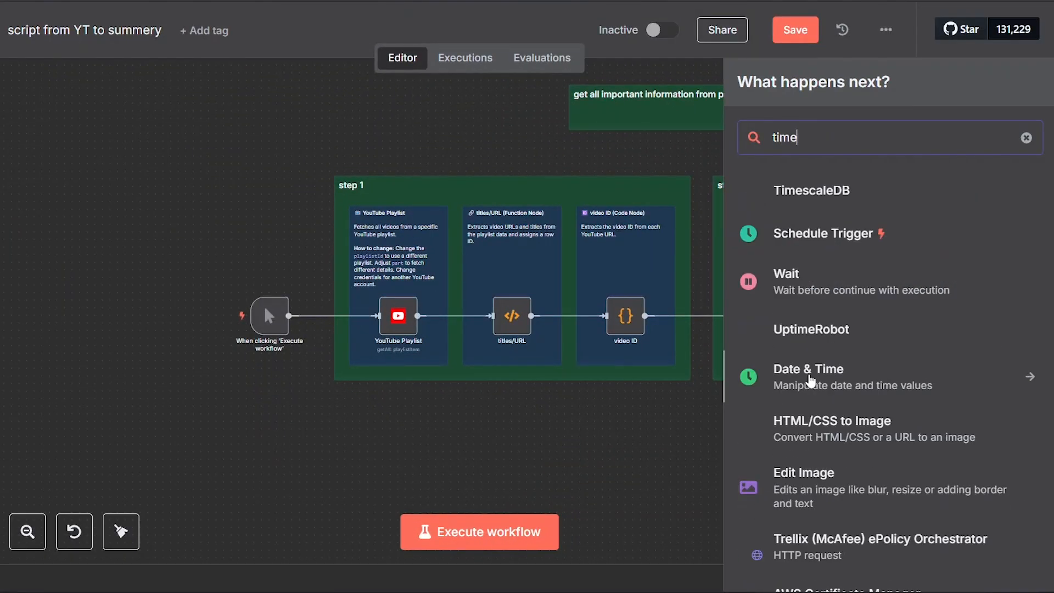
Step: Add a Schedule Trigger node beside the manual trigger via the 'time' search
{"action": "left_click", "coordinate": [822, 233]}
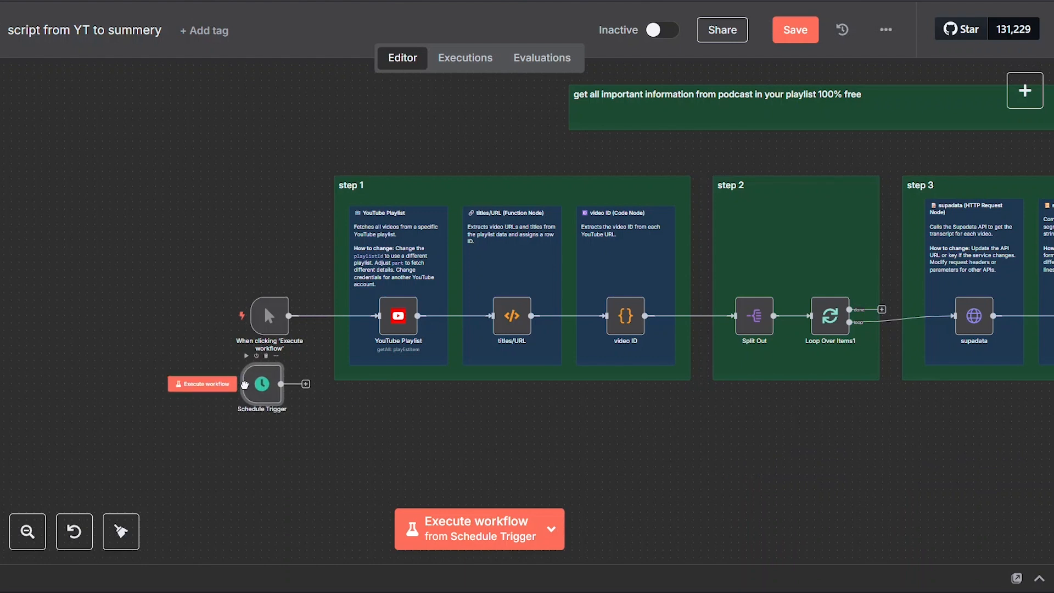
{"action": "mouse_move", "coordinate": [321, 383]}
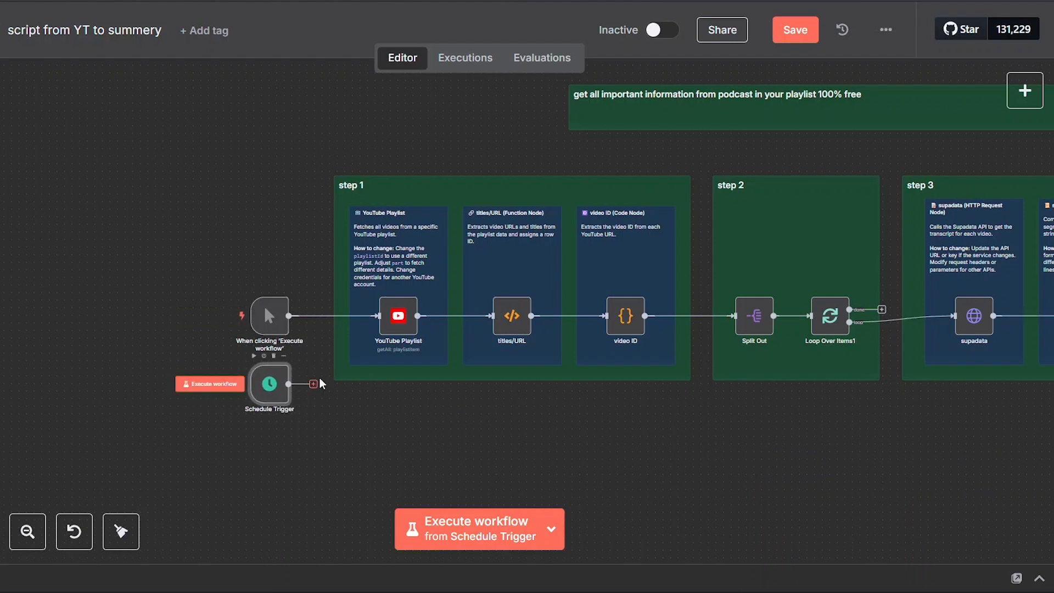
{"action": "left_click", "coordinate": [313, 384]}
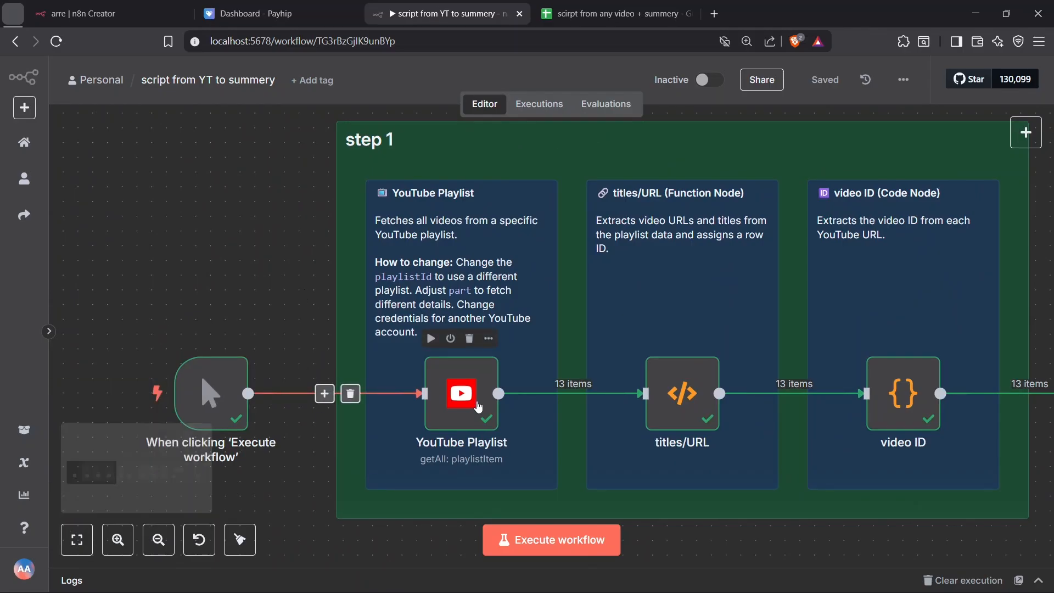
Step: Review the YouTube Playlist node: Get Many from the 'pc' playlist, returning 13 items
{"action": "double_click", "coordinate": [460, 393]}
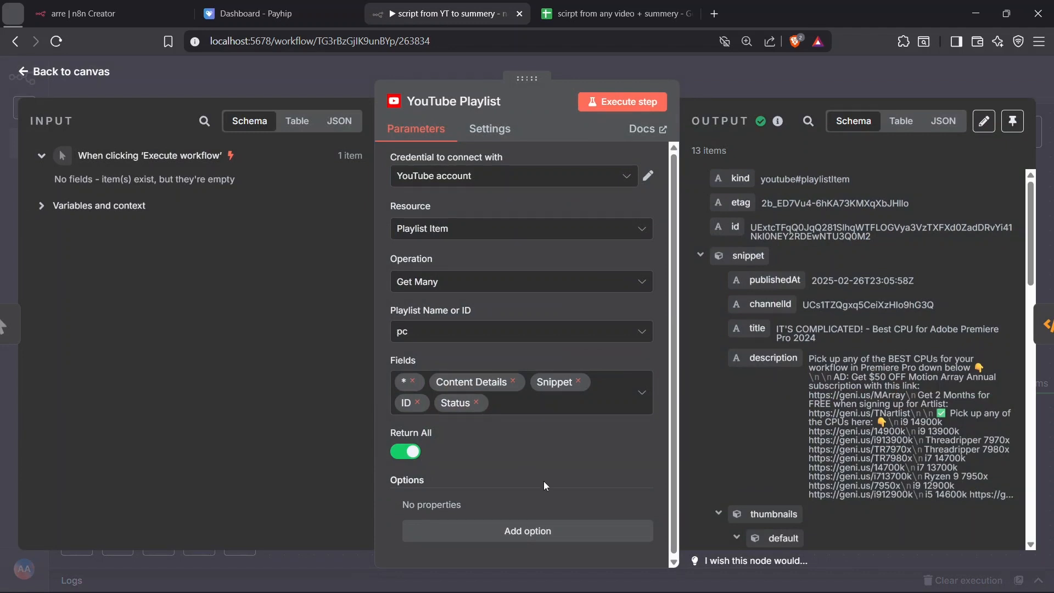
{"action": "mouse_move", "coordinate": [492, 196]}
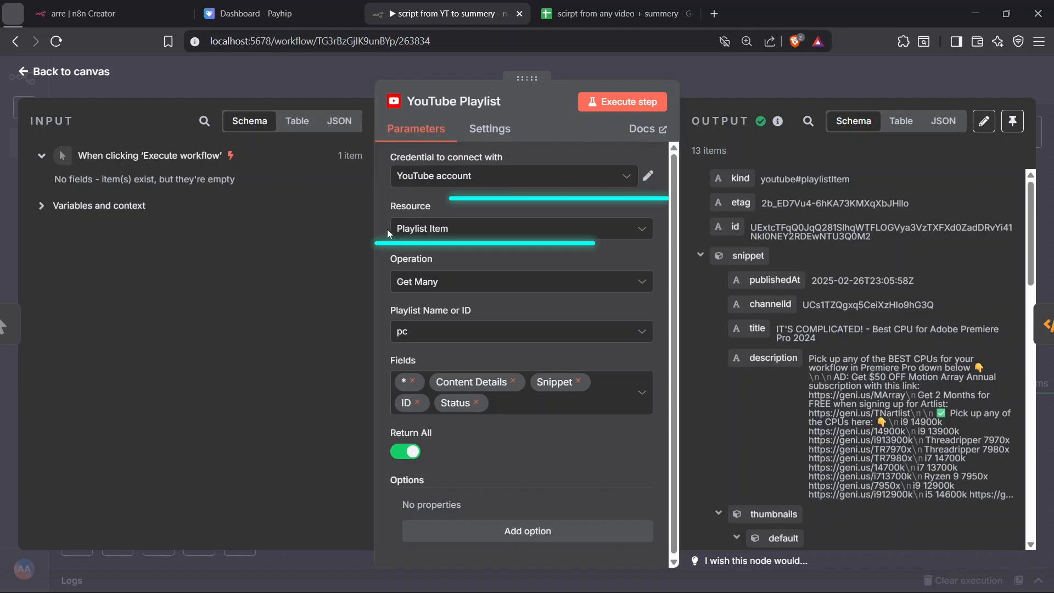
{"action": "mouse_move", "coordinate": [520, 229]}
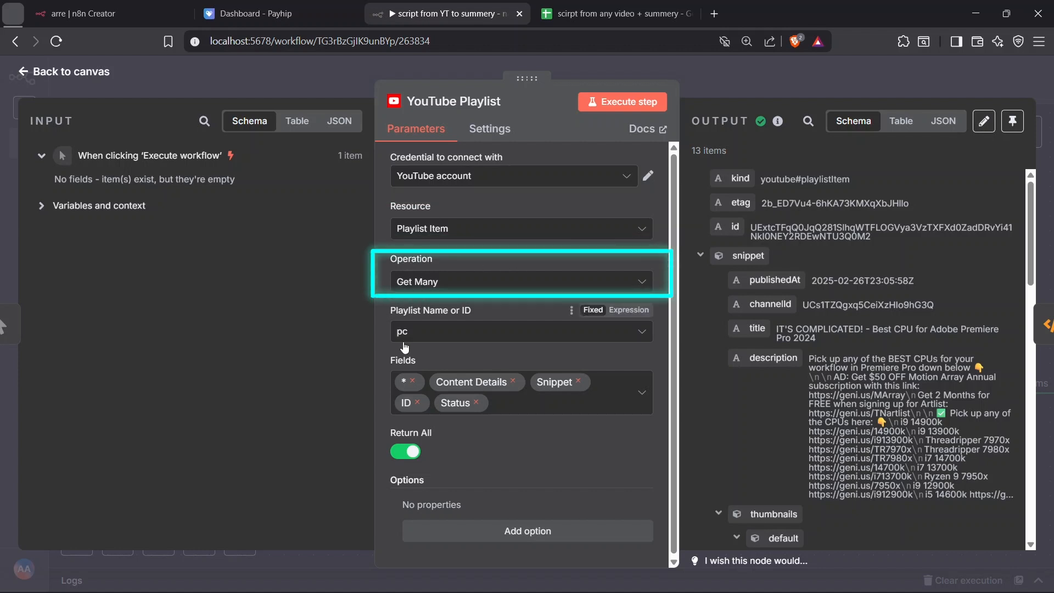
{"action": "mouse_move", "coordinate": [520, 346]}
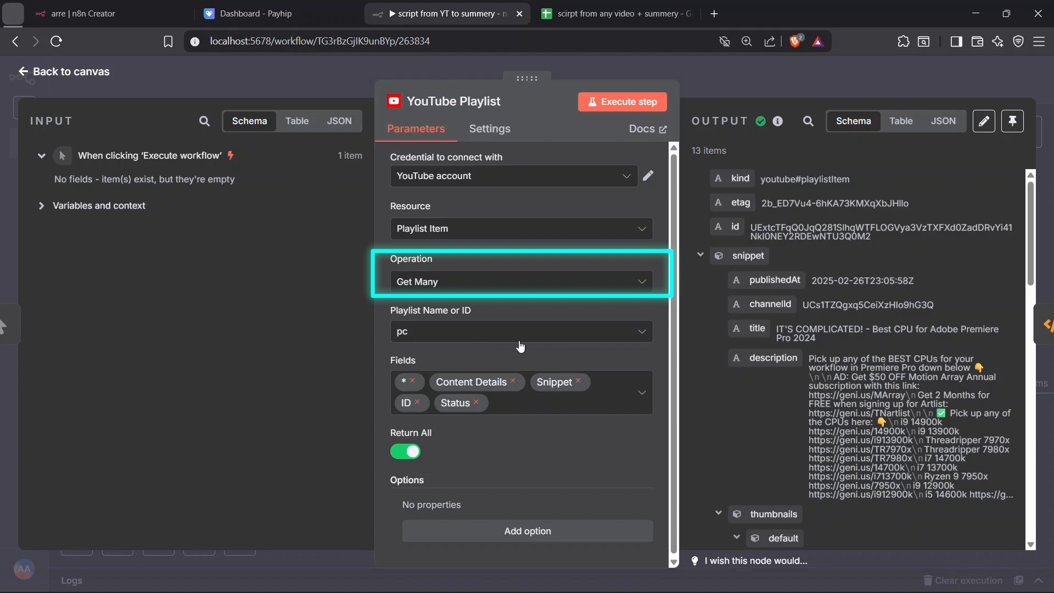
{"action": "left_click", "coordinate": [521, 330]}
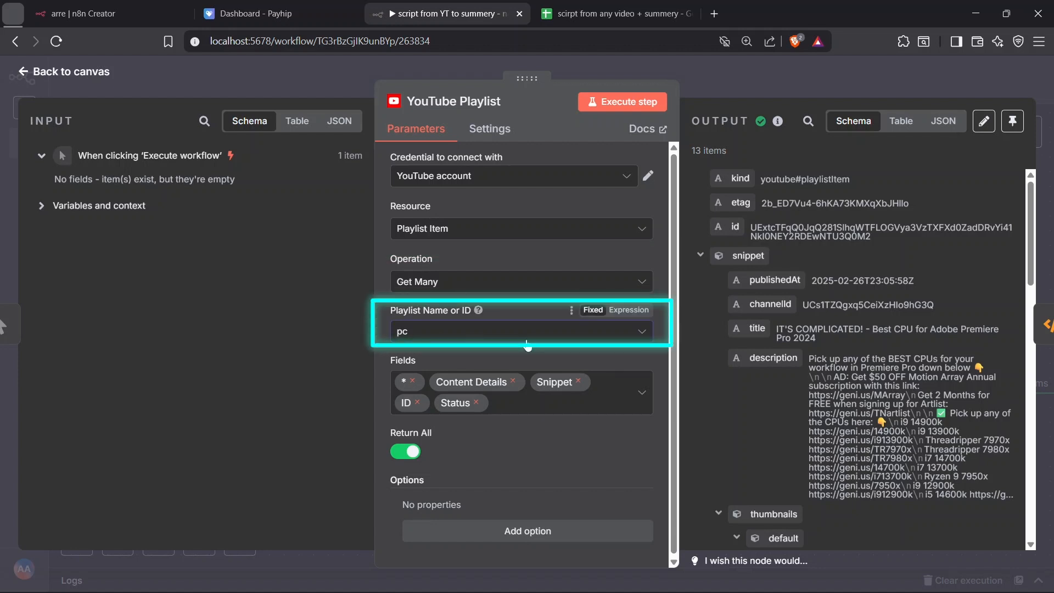
{"action": "mouse_move", "coordinate": [438, 316]}
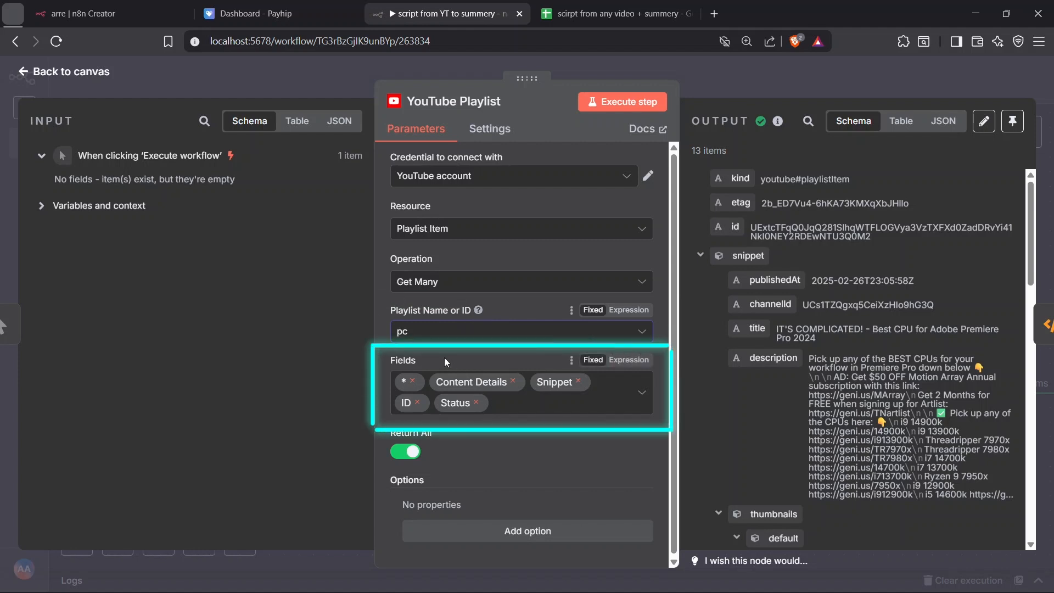
{"action": "mouse_move", "coordinate": [401, 394]}
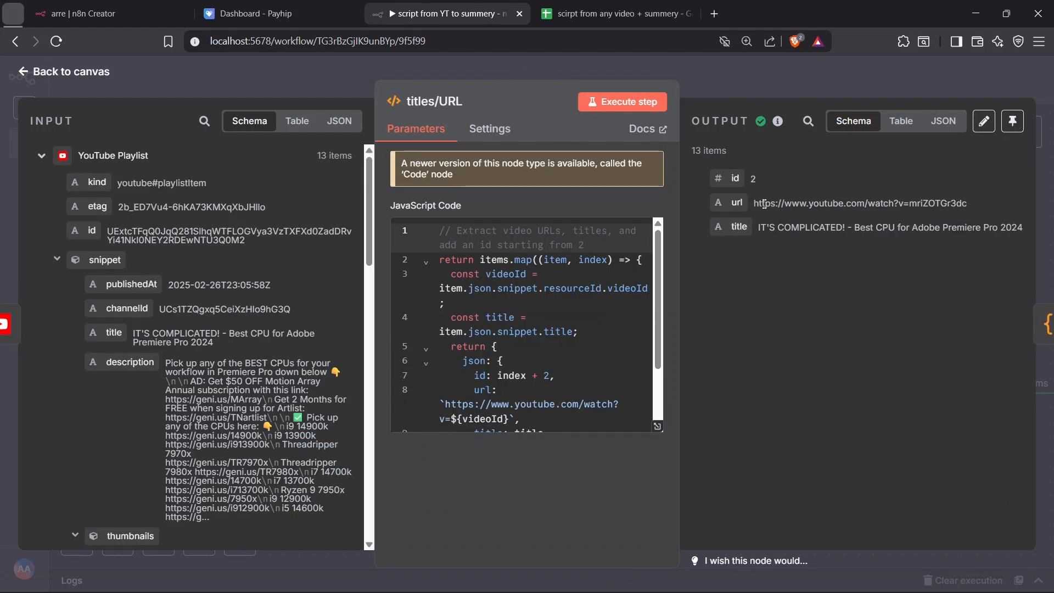
Step: Inspect the titles/URL Code node producing id, url and title for each video
{"action": "double_click", "coordinate": [860, 203]}
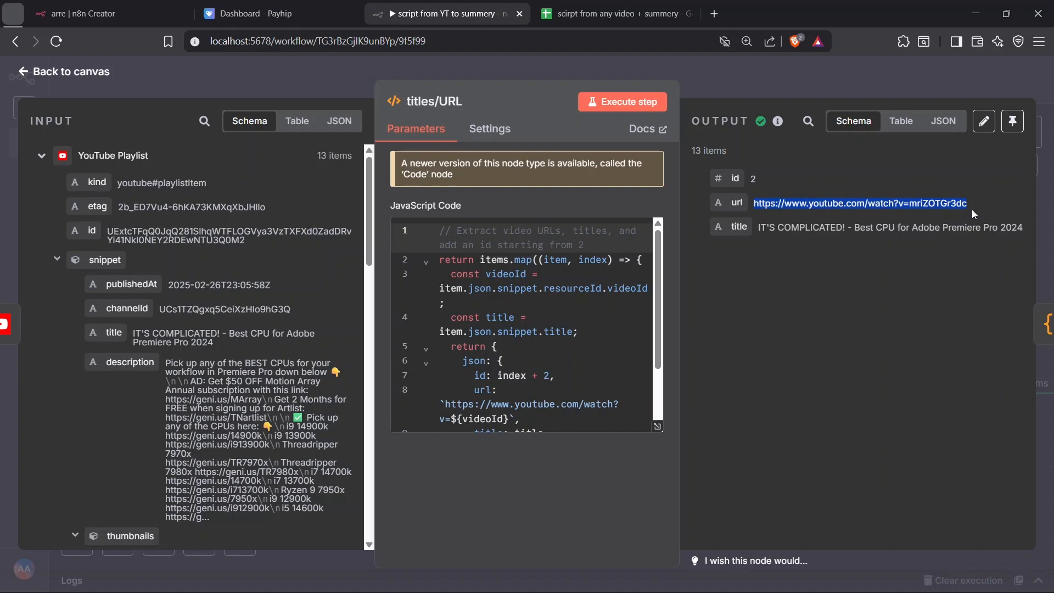
{"action": "mouse_move", "coordinate": [756, 232]}
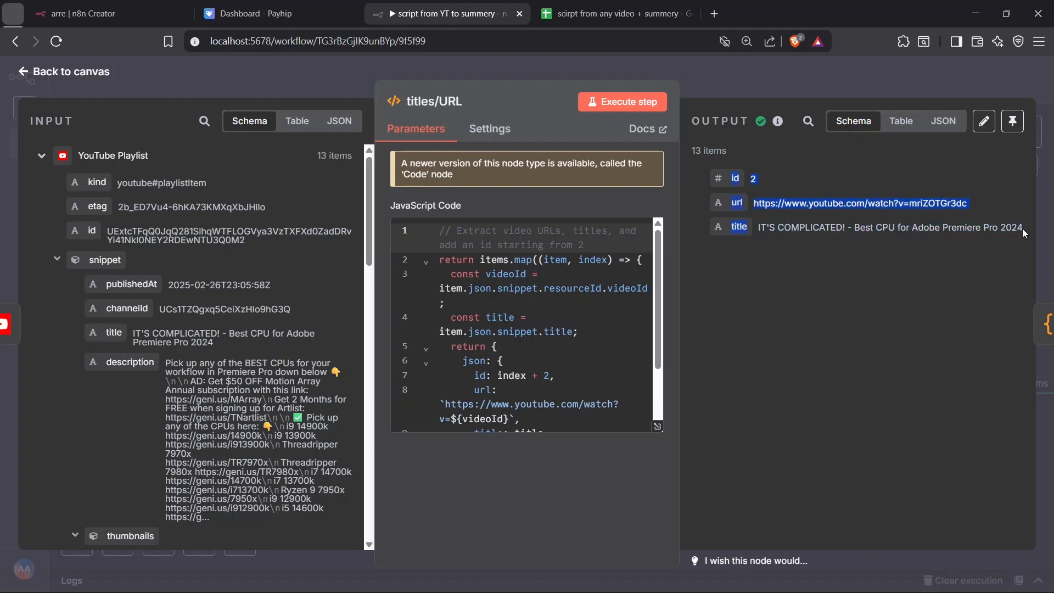
{"action": "scroll", "scroll_direction": "down", "scroll_amount": 3}
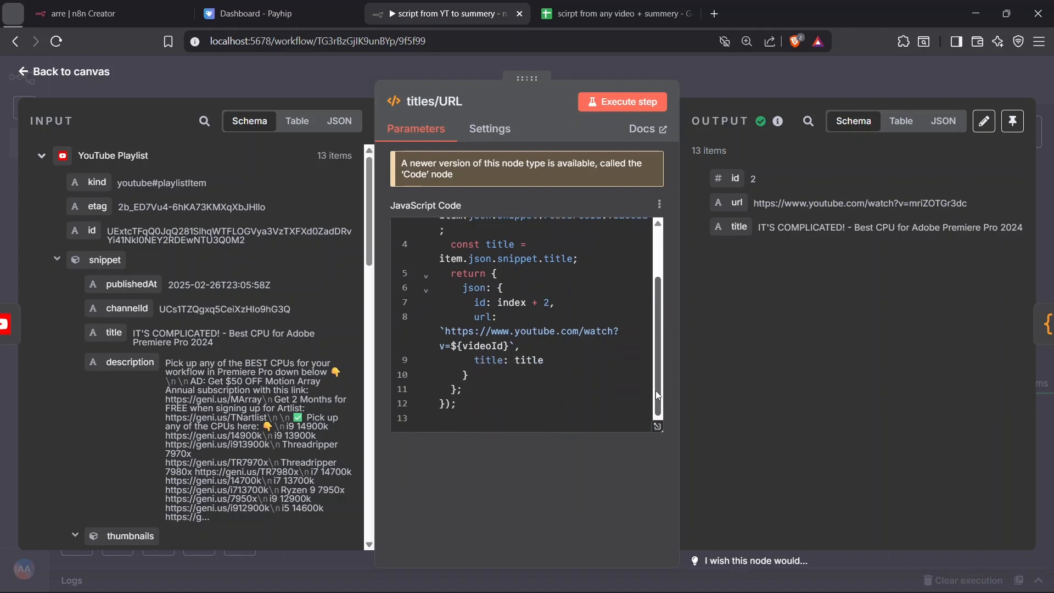
{"action": "scroll", "scroll_direction": "down", "scroll_amount": 3}
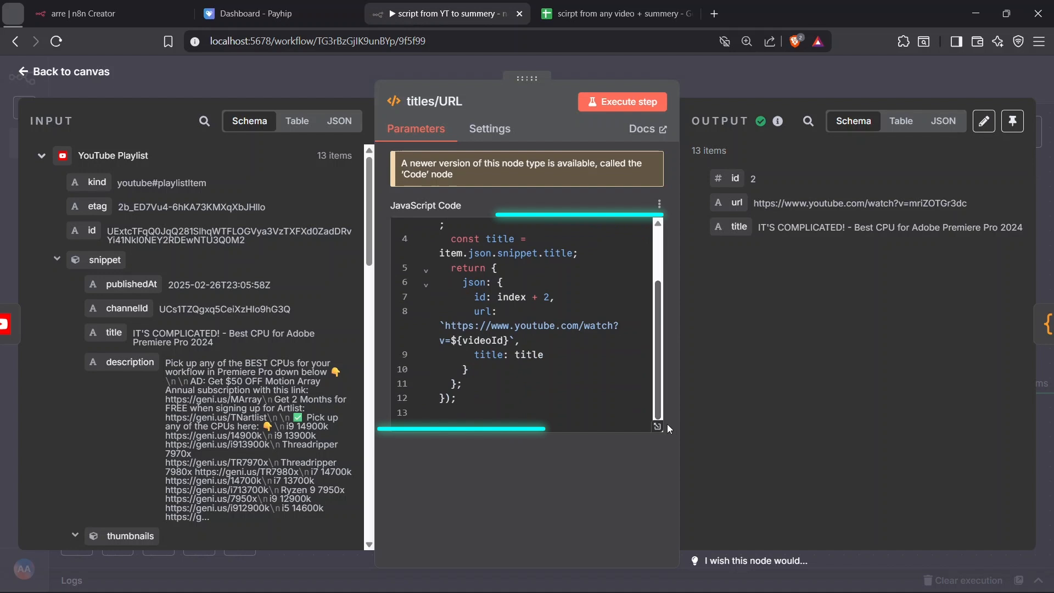
{"action": "left_click", "coordinate": [525, 323]}
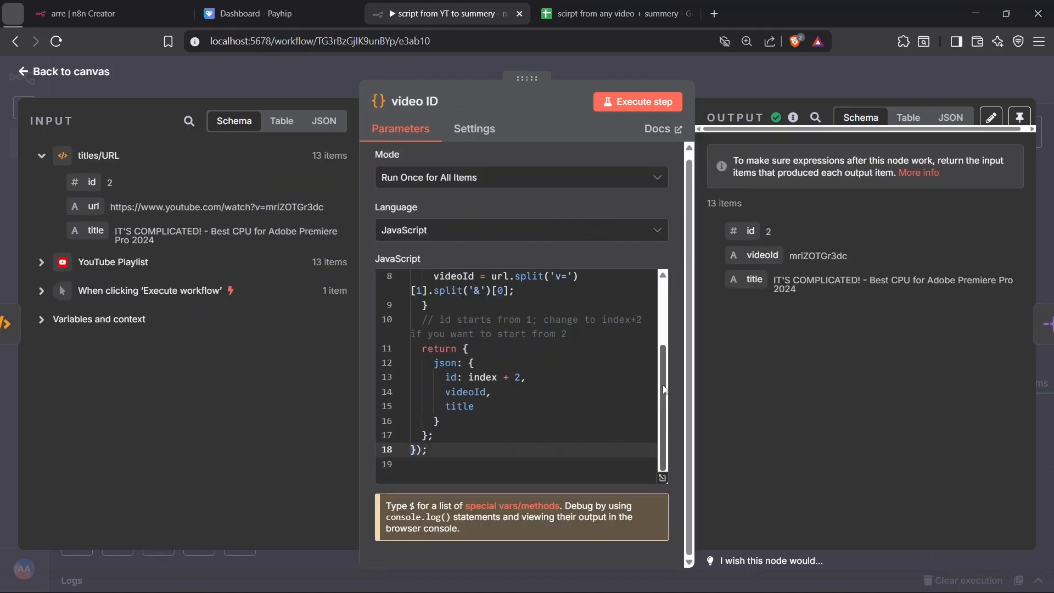
Step: Review the video ID node splitting each URL at 'v=' to extract videoId
{"action": "scroll", "scroll_direction": "up", "scroll_amount": 3}
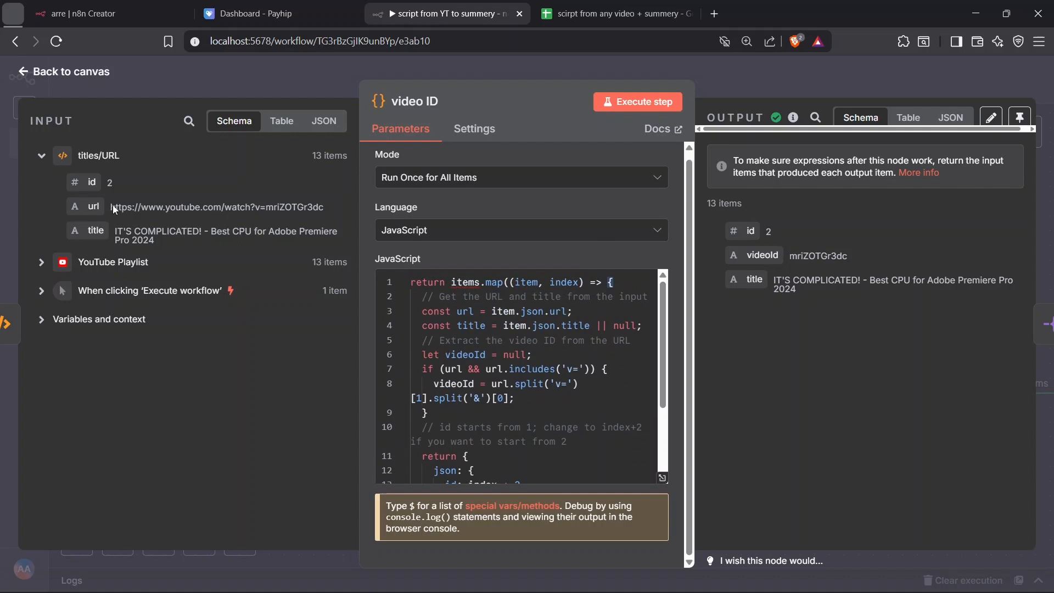
{"action": "double_click", "coordinate": [215, 207]}
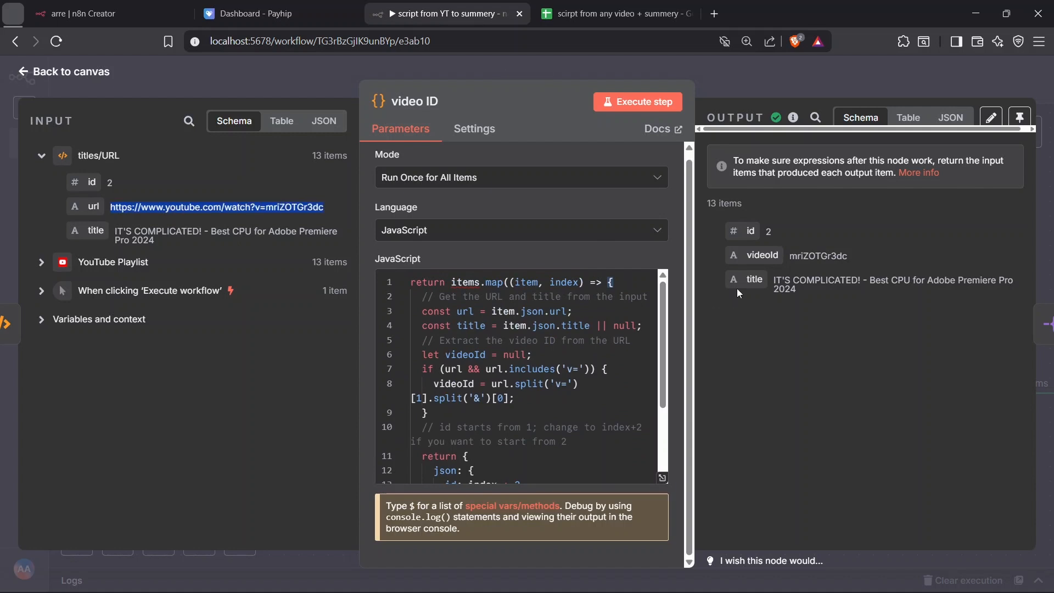
{"action": "mouse_move", "coordinate": [1035, 326]}
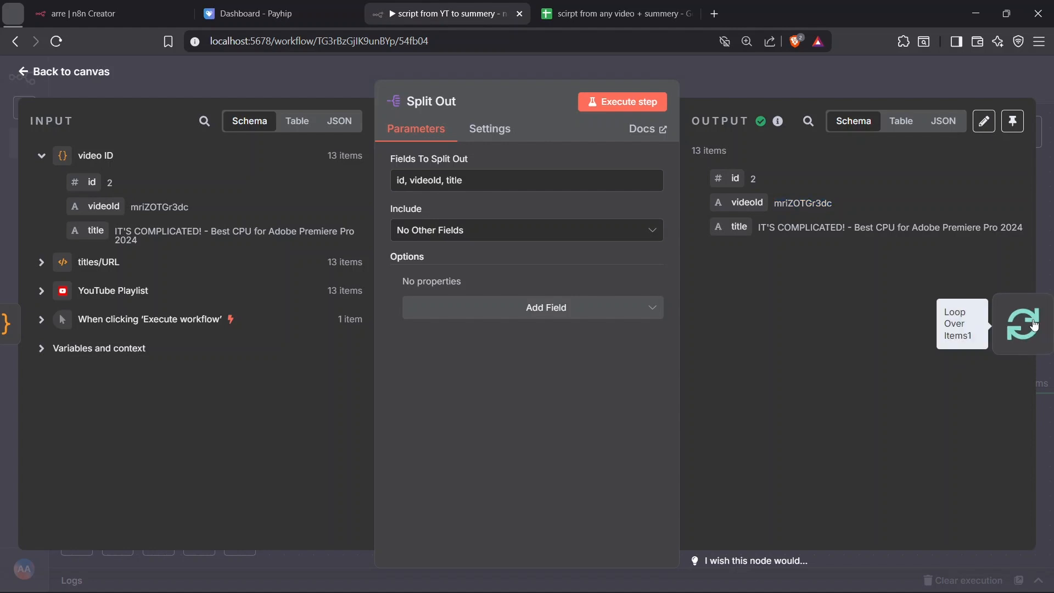
Step: Move on to the supadata HTTP Request node fetching transcripts from api.supadata.ai by videoId
{"action": "left_click", "coordinate": [1023, 322]}
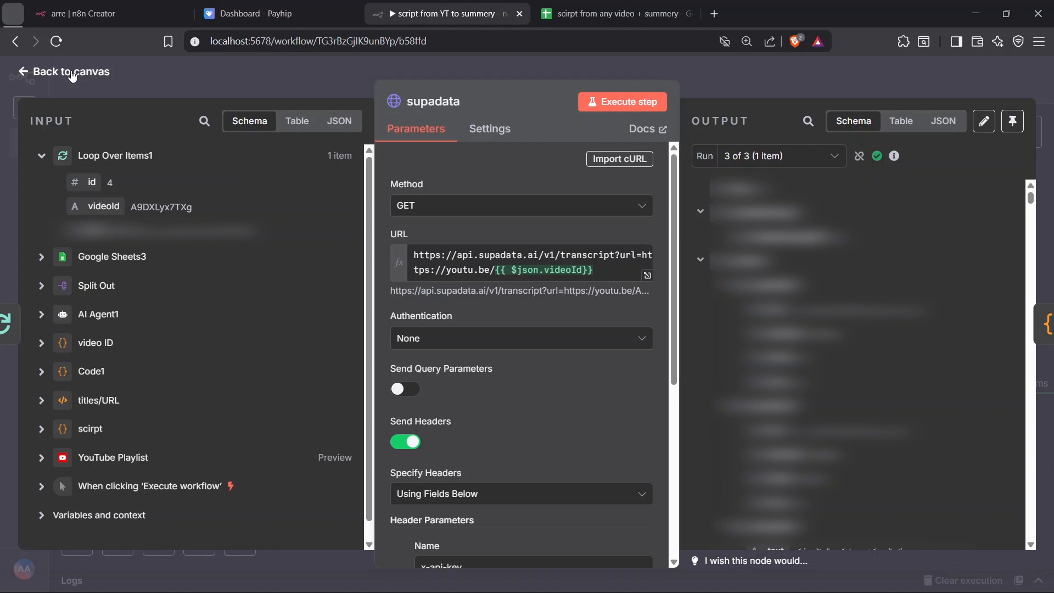
{"action": "mouse_move", "coordinate": [249, 149]}
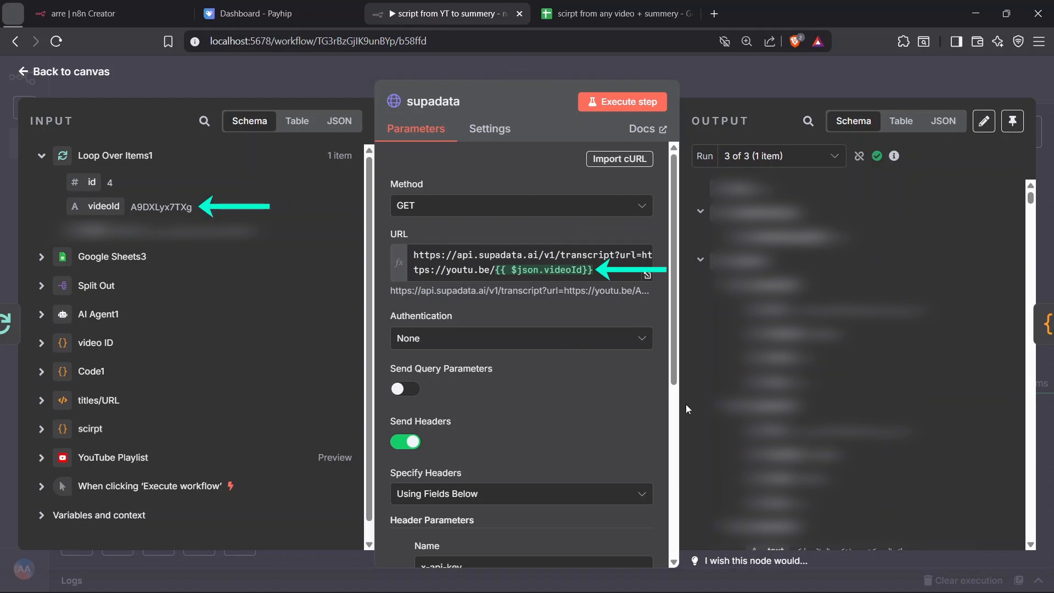
{"action": "scroll", "scroll_direction": "down", "scroll_amount": 3}
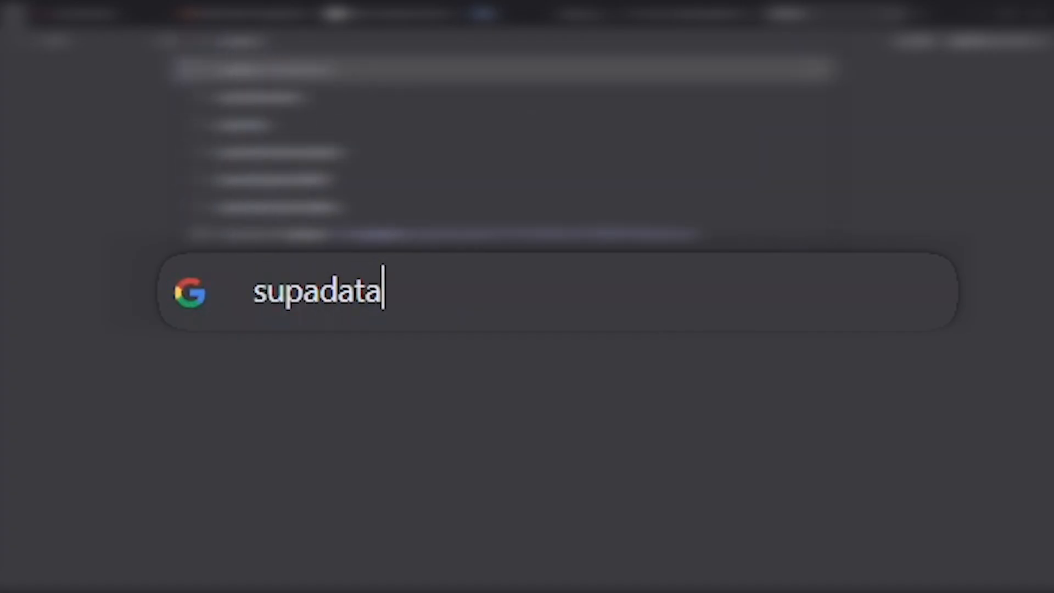
Step: Sign in to Supadata with Google and copy the secret API key from the account overview
{"action": "key", "text": "Return"}
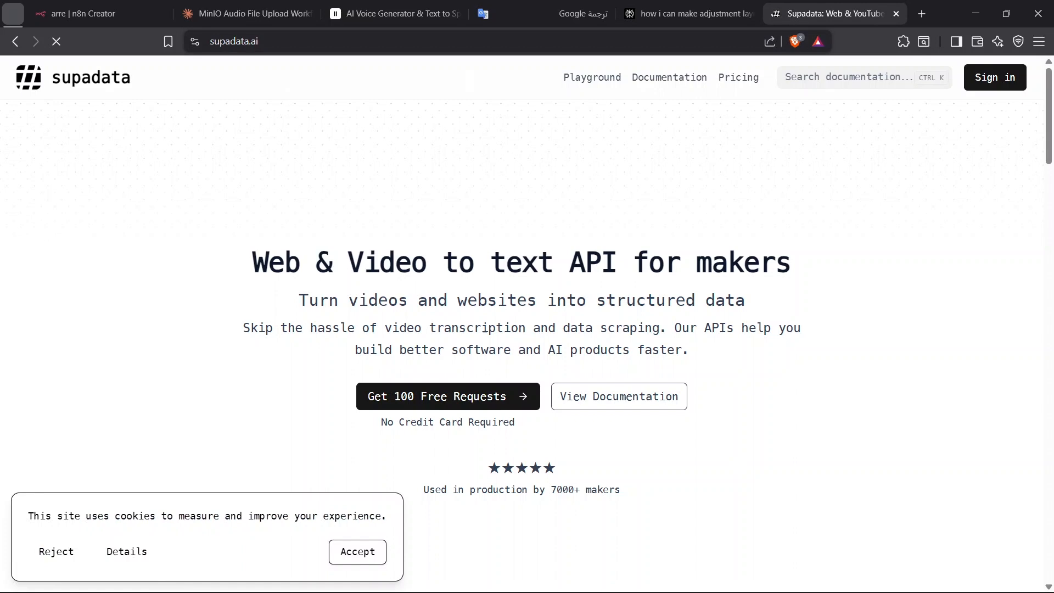
{"action": "left_click", "coordinate": [993, 76]}
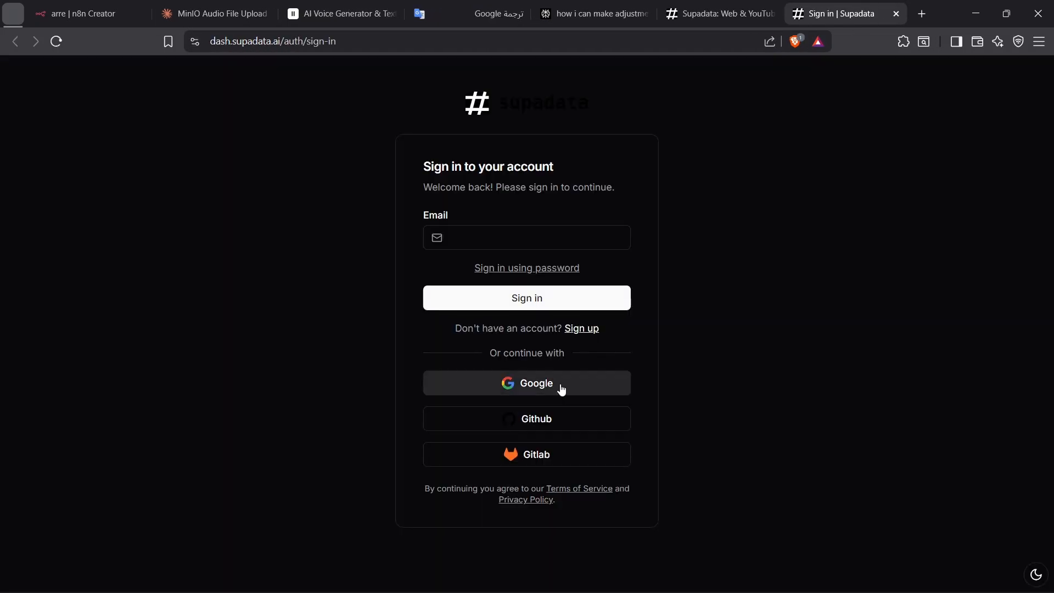
{"action": "left_click", "coordinate": [526, 383]}
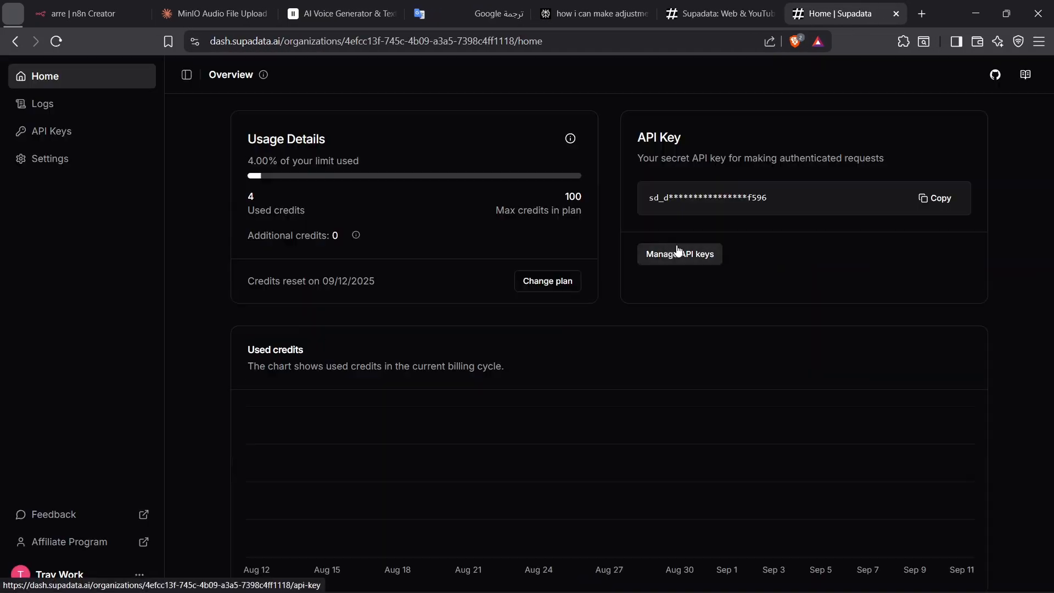
{"action": "left_click", "coordinate": [934, 198]}
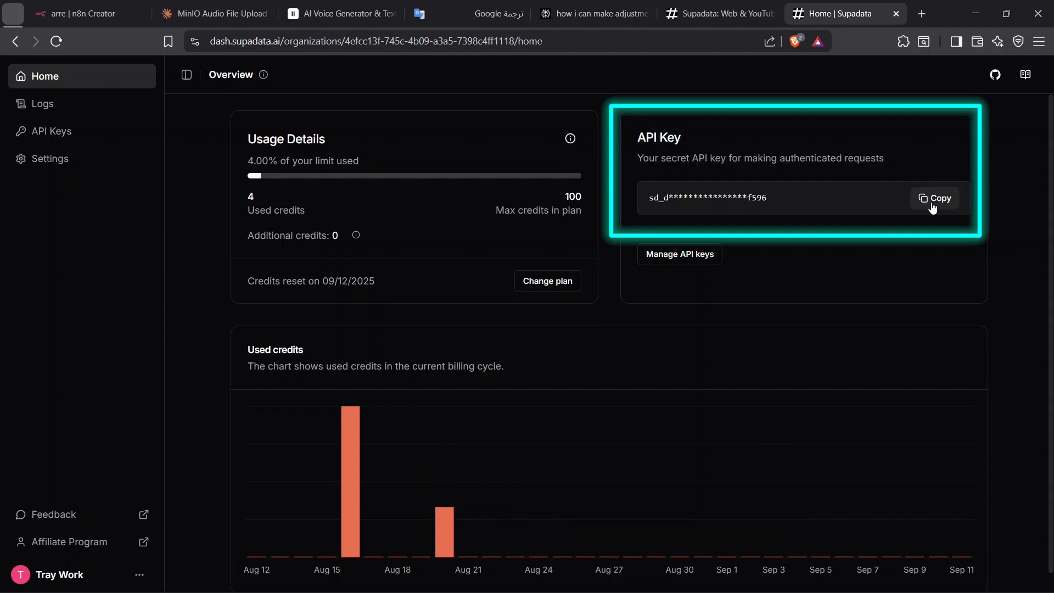
{"action": "left_click", "coordinate": [447, 13]}
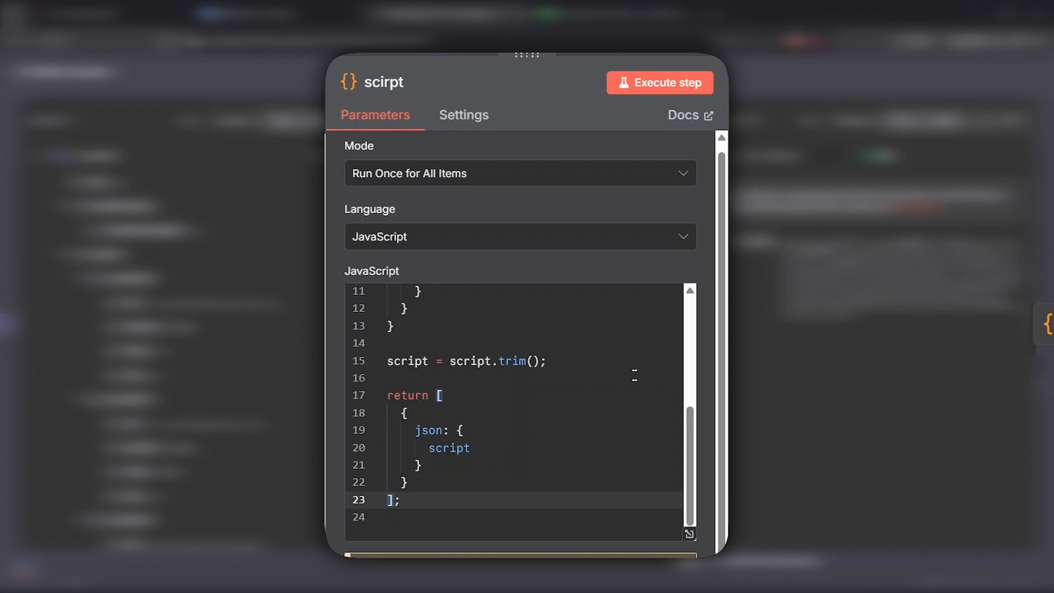
Step: Scroll to the start of the scirpt Code node joining transcript segments into one script
{"action": "scroll", "scroll_direction": "up", "scroll_amount": 3}
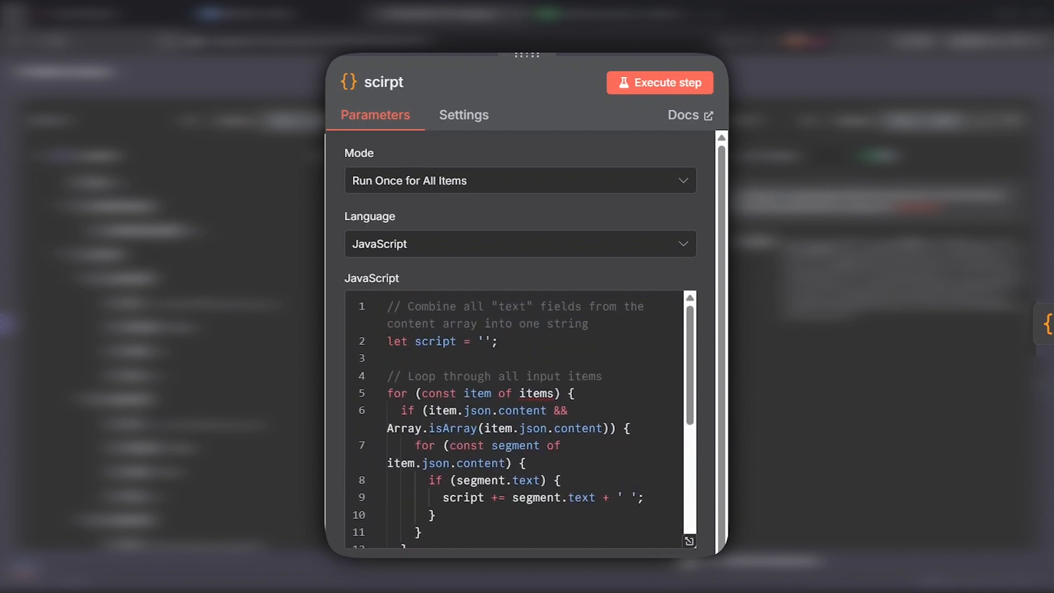
{"action": "mouse_move", "coordinate": [505, 101]}
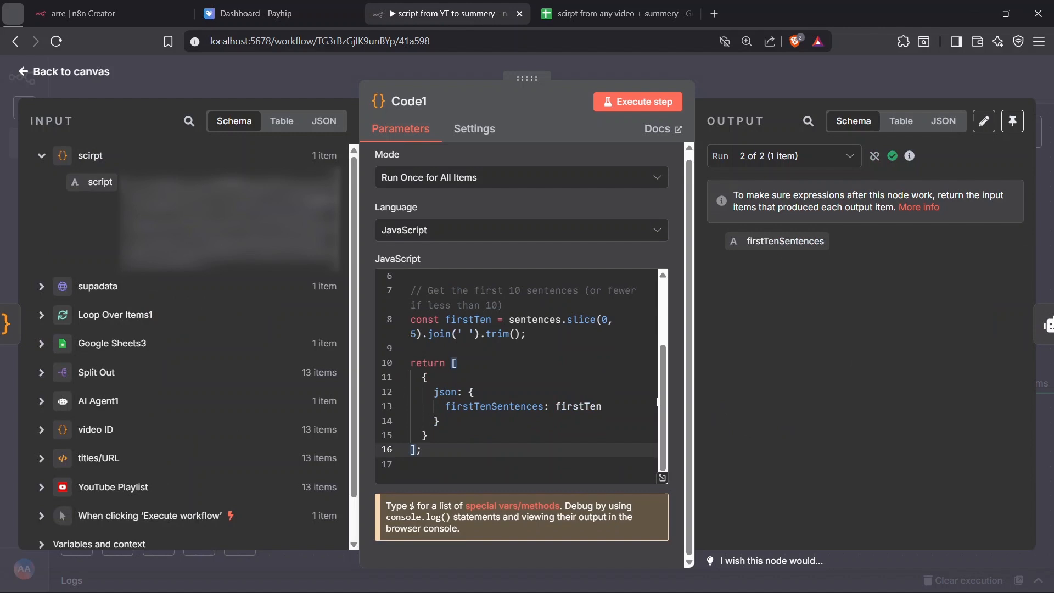
Step: Review the Code1 node's JavaScript taking the first ten sentences of the script
{"action": "scroll", "scroll_direction": "up", "scroll_amount": 3}
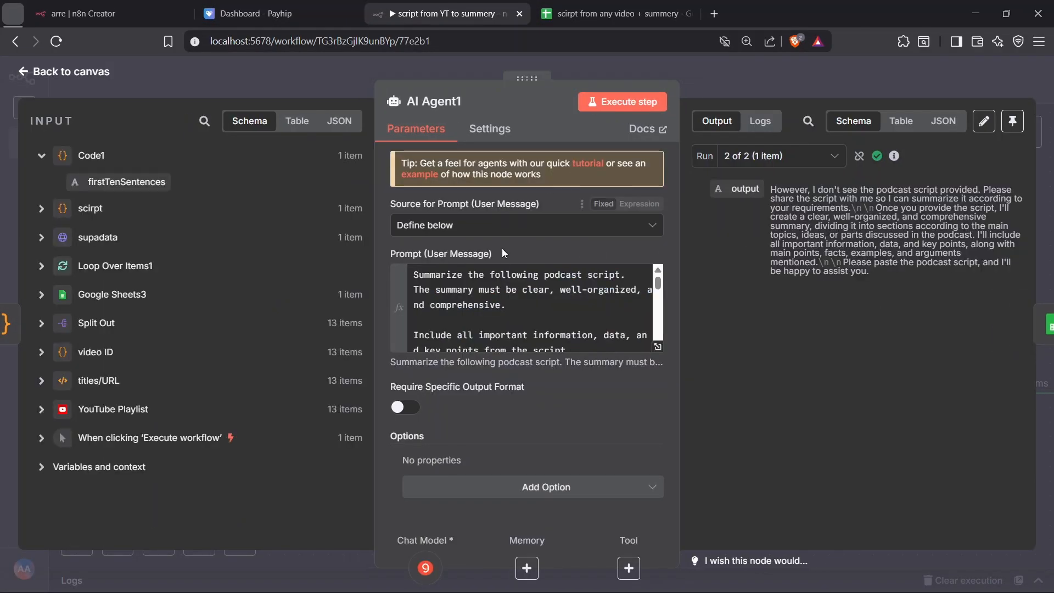
Step: Expand the AI Agent1 summarization prompt ending with the firstTenSentences field
{"action": "left_click", "coordinate": [639, 253]}
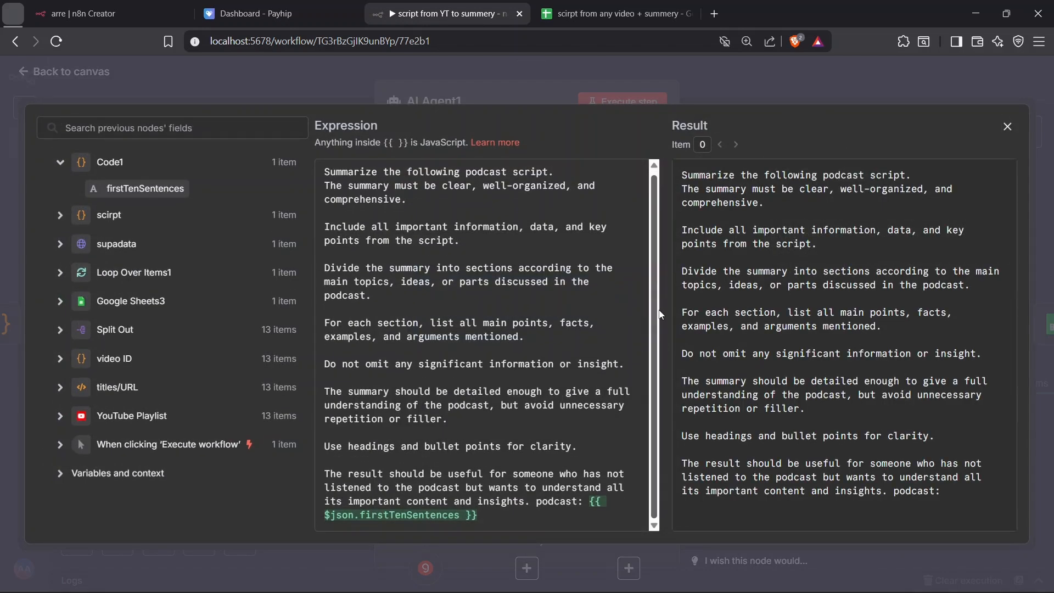
{"action": "mouse_move", "coordinate": [642, 418]}
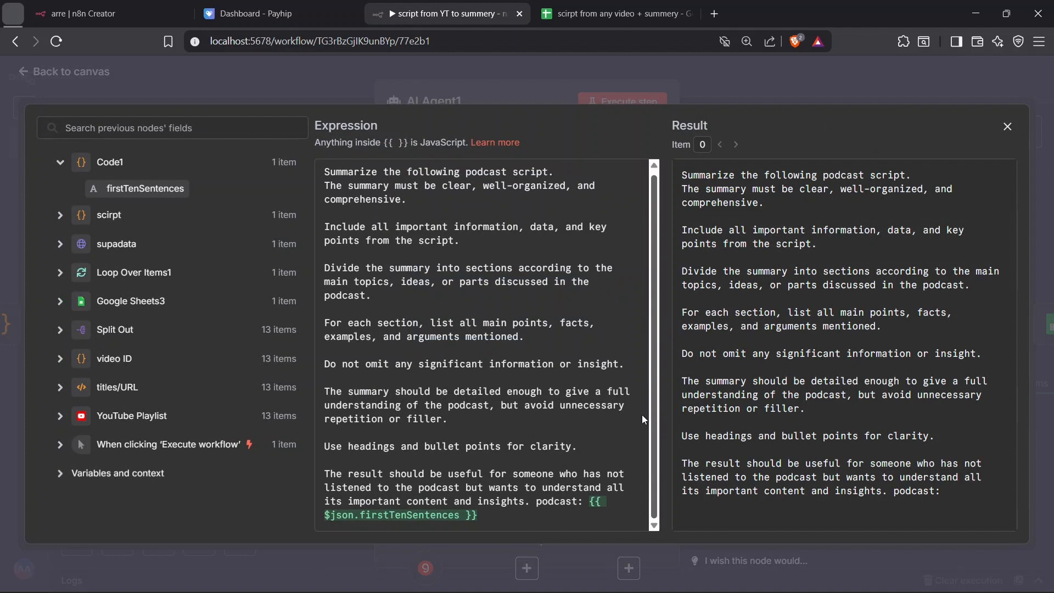
{"action": "mouse_move", "coordinate": [151, 251]}
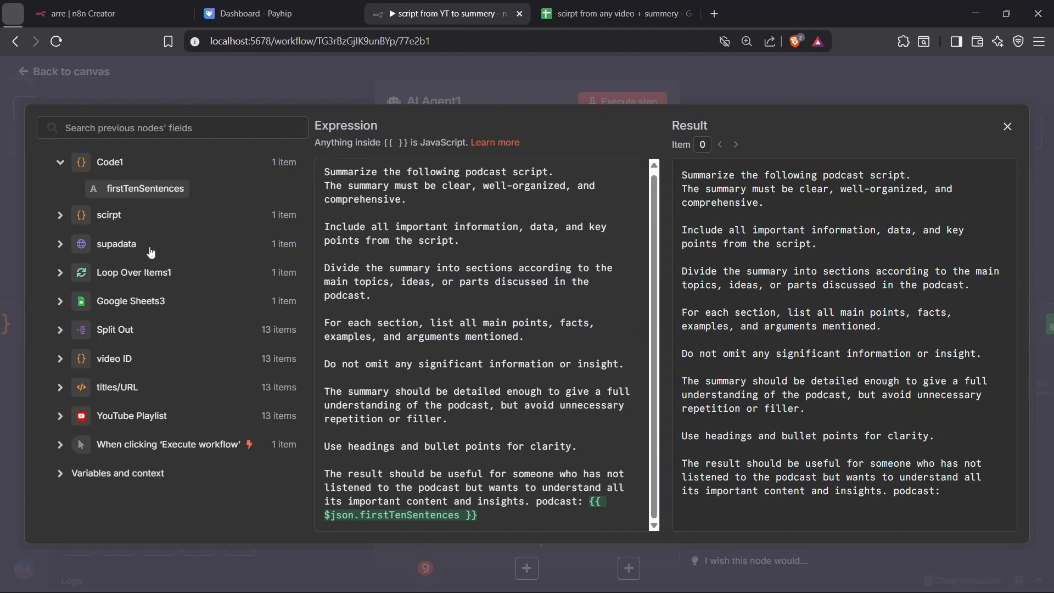
{"action": "mouse_move", "coordinate": [492, 476]}
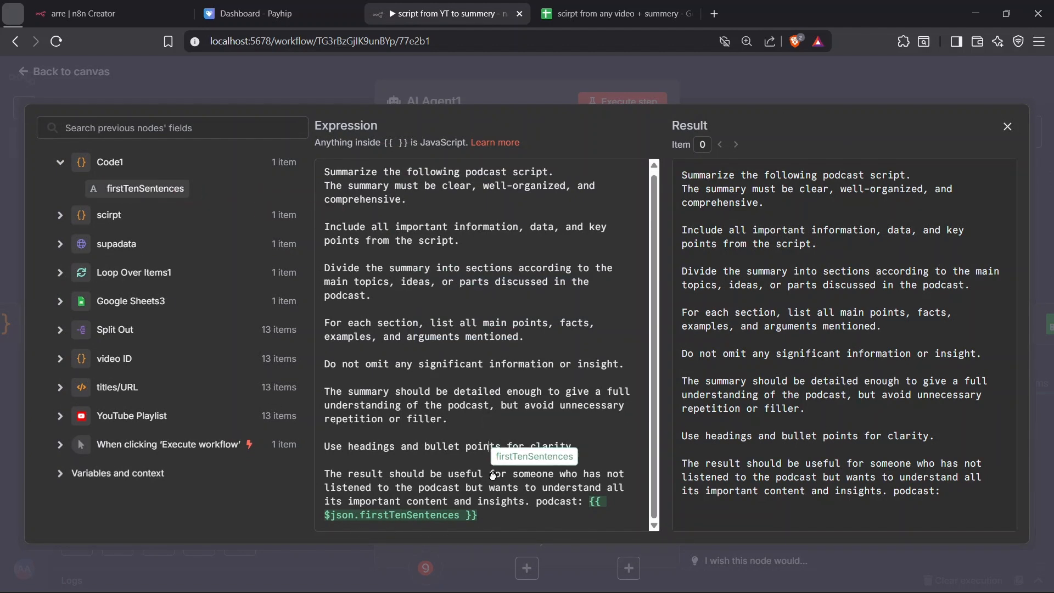
{"action": "mouse_move", "coordinate": [502, 505]}
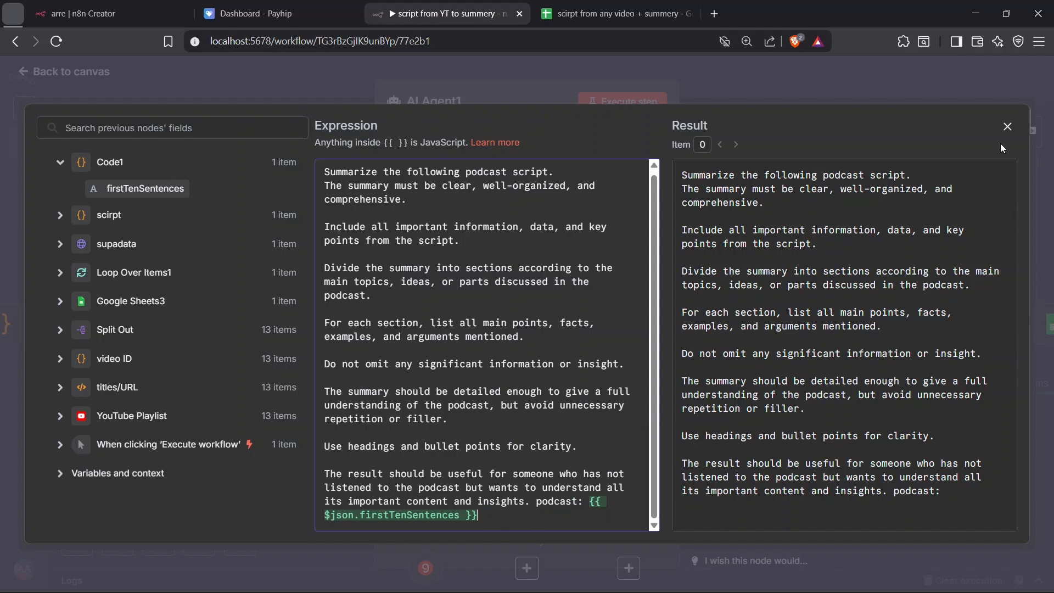
Step: Close the prompt Expression editor and show the Google Sheets3 Update Row node
{"action": "left_click", "coordinate": [1007, 126]}
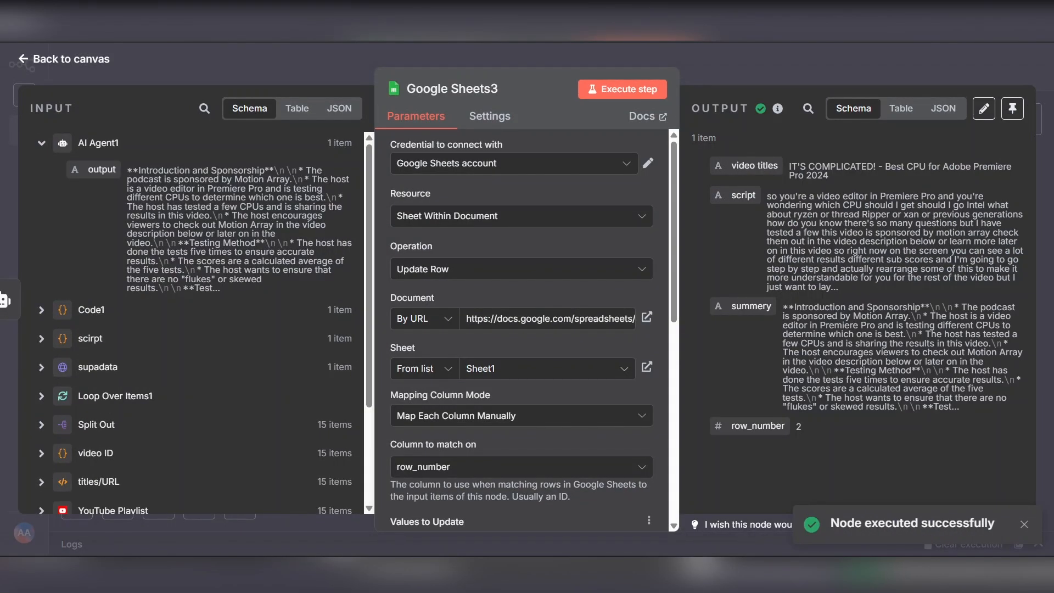
{"action": "scroll", "scroll_direction": "down", "scroll_amount": 3}
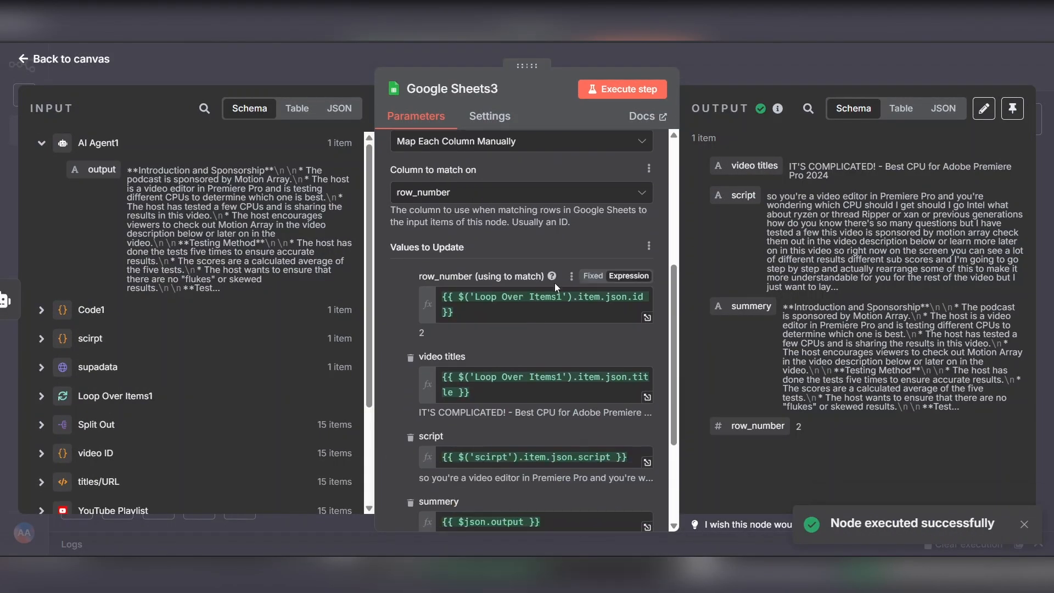
{"action": "scroll", "scroll_direction": "down", "scroll_amount": 3}
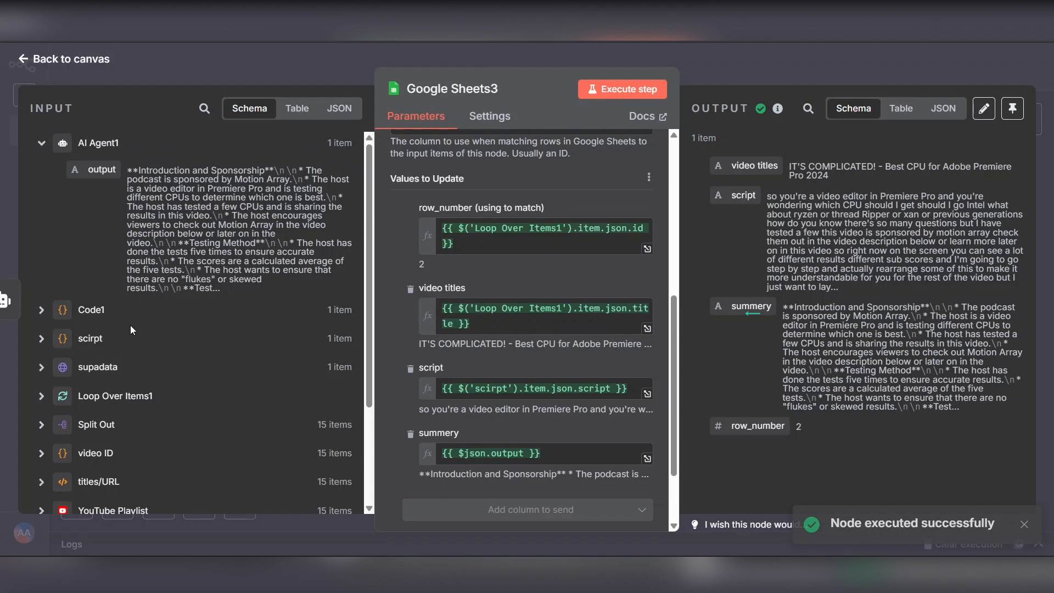
{"action": "left_click", "coordinate": [40, 338]}
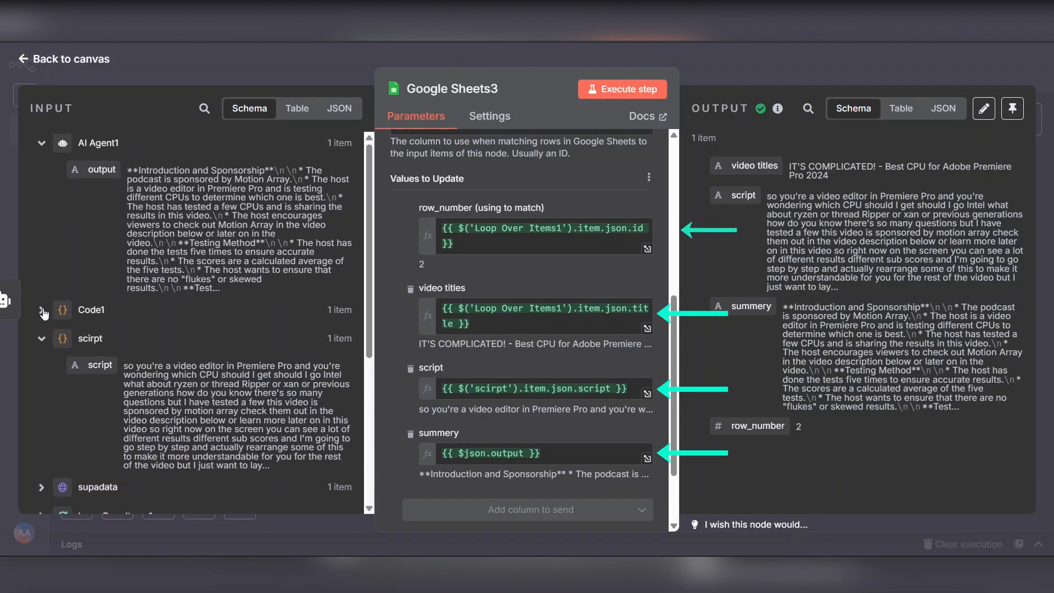
{"action": "left_click", "coordinate": [41, 338]}
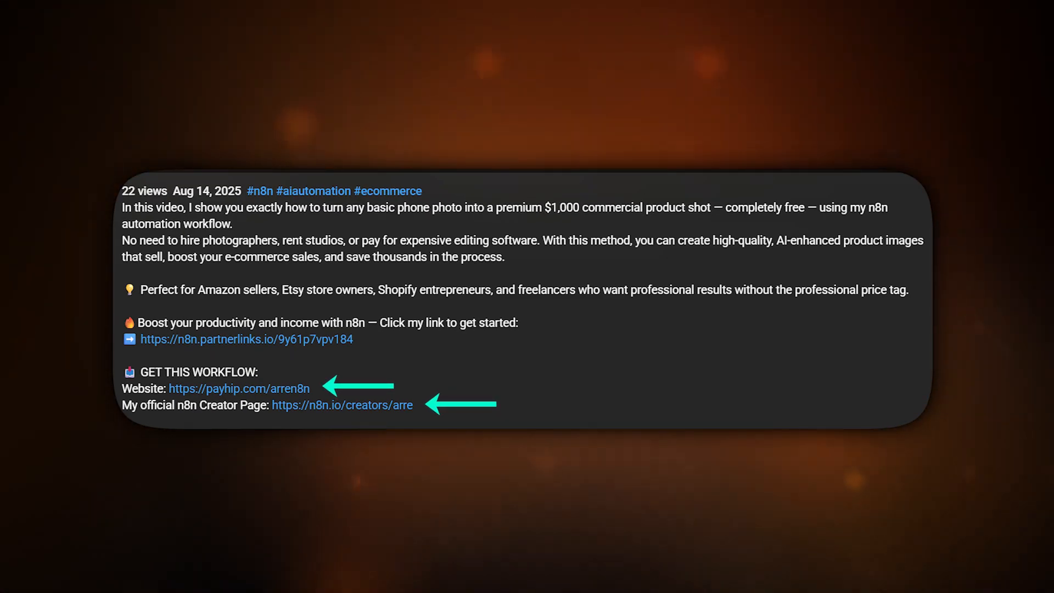
{"action": "left_click", "coordinate": [445, 13]}
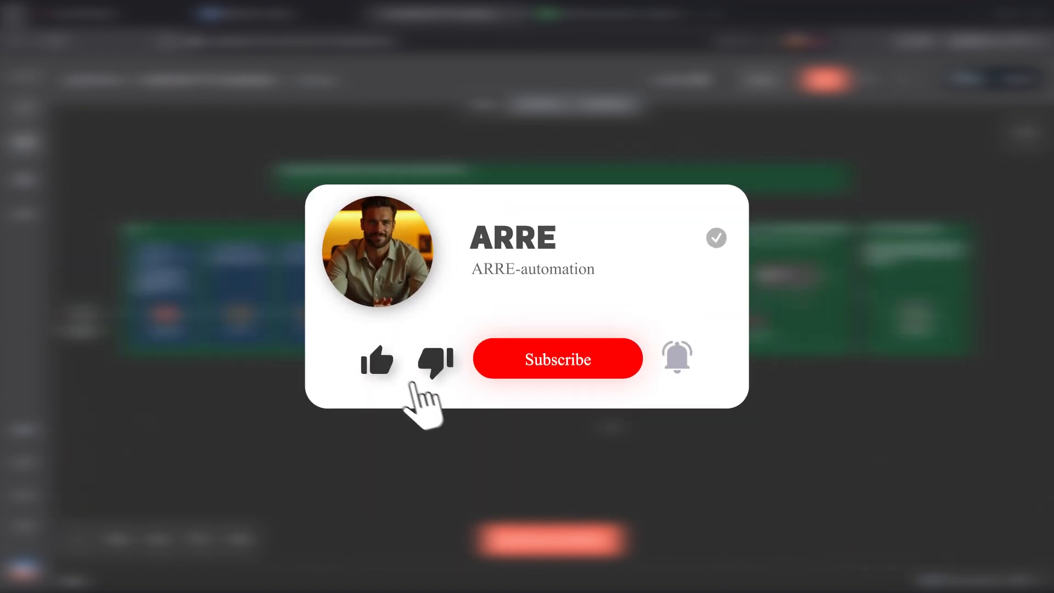
{"action": "left_click", "coordinate": [557, 358]}
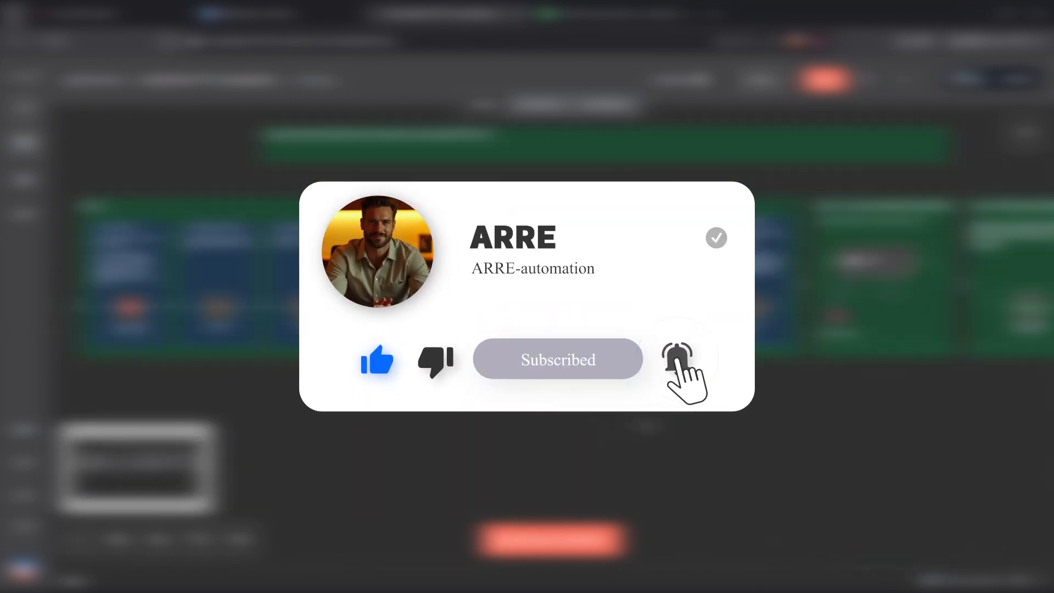